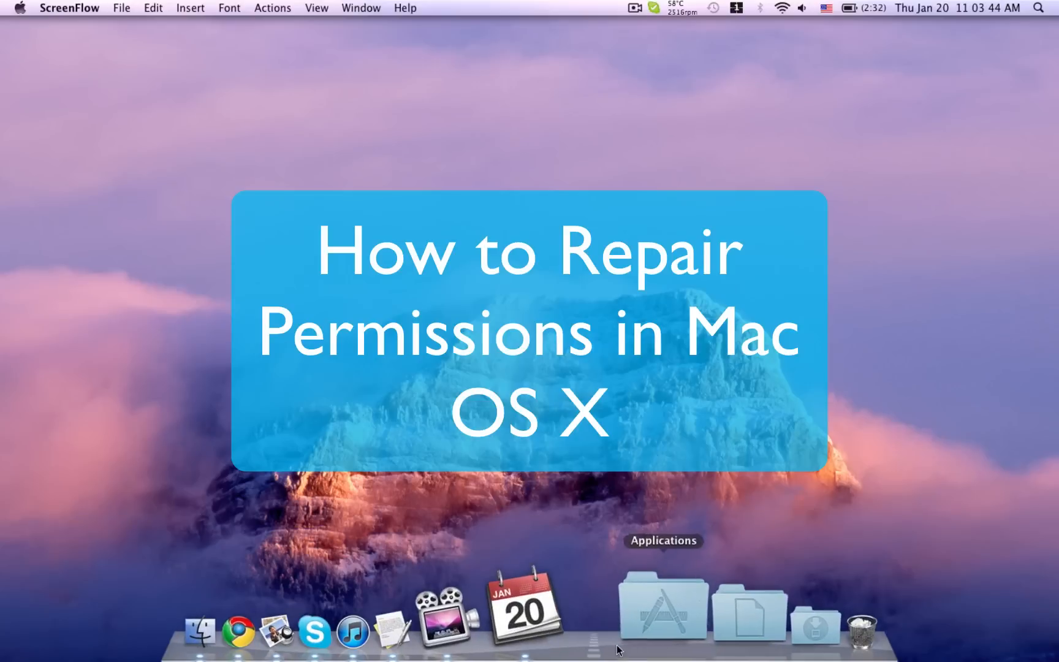
Launch Disk Utility from the Applications > Utilities folder via the Dock
{"action": "left_click", "coordinate": [663, 607]}
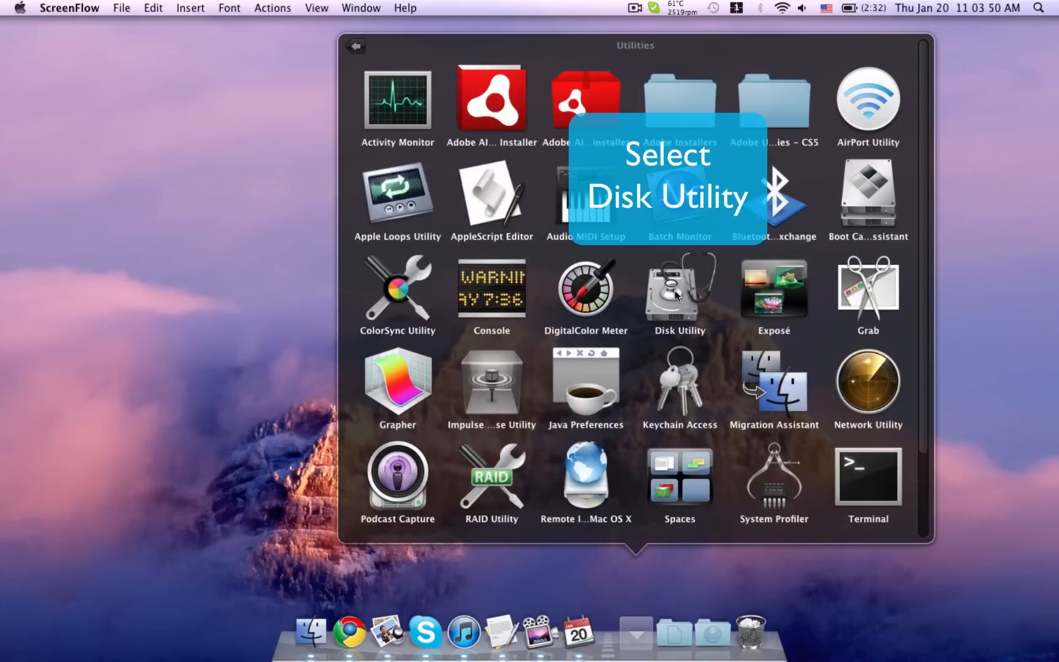
{"action": "double_click", "coordinate": [679, 289]}
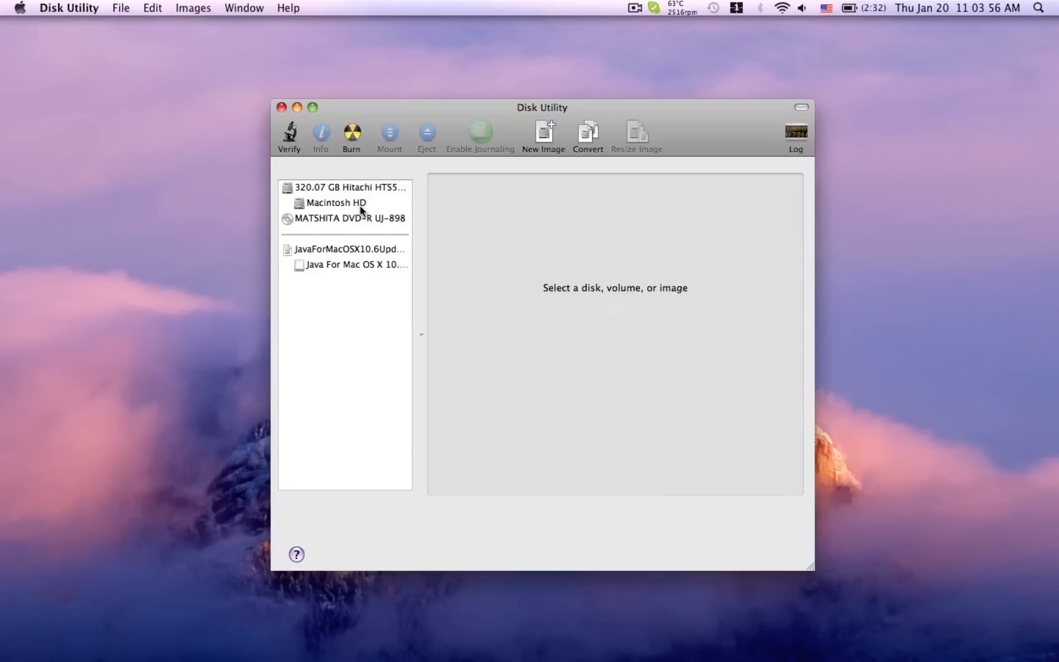
Select Macintosh HD and run Verify Disk Permissions from First Aid
{"action": "left_click", "coordinate": [334, 203]}
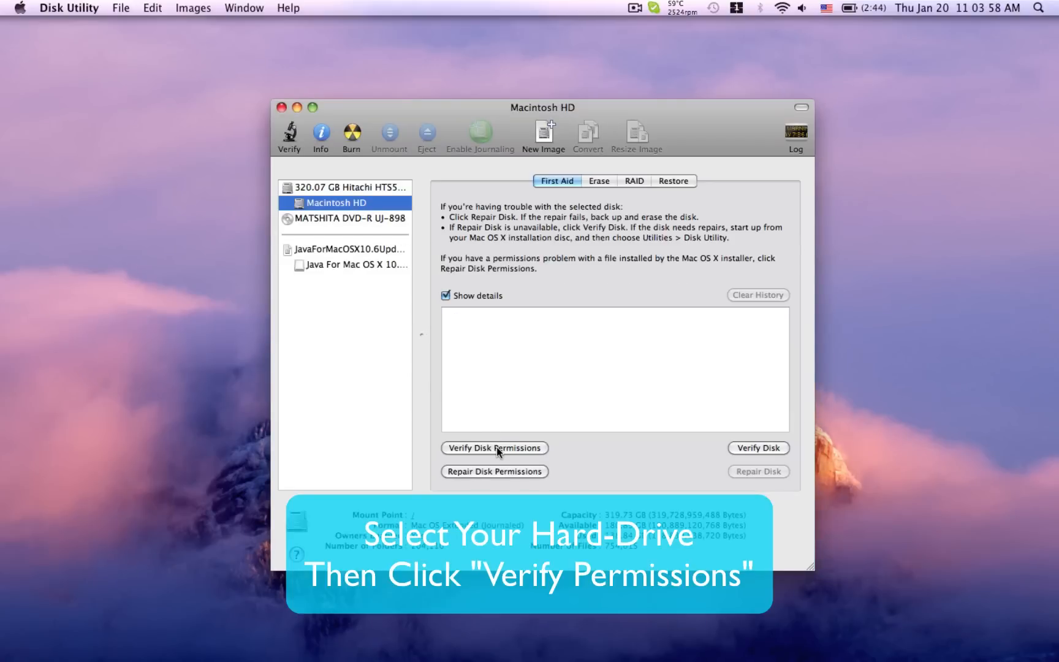
{"action": "left_click", "coordinate": [494, 447]}
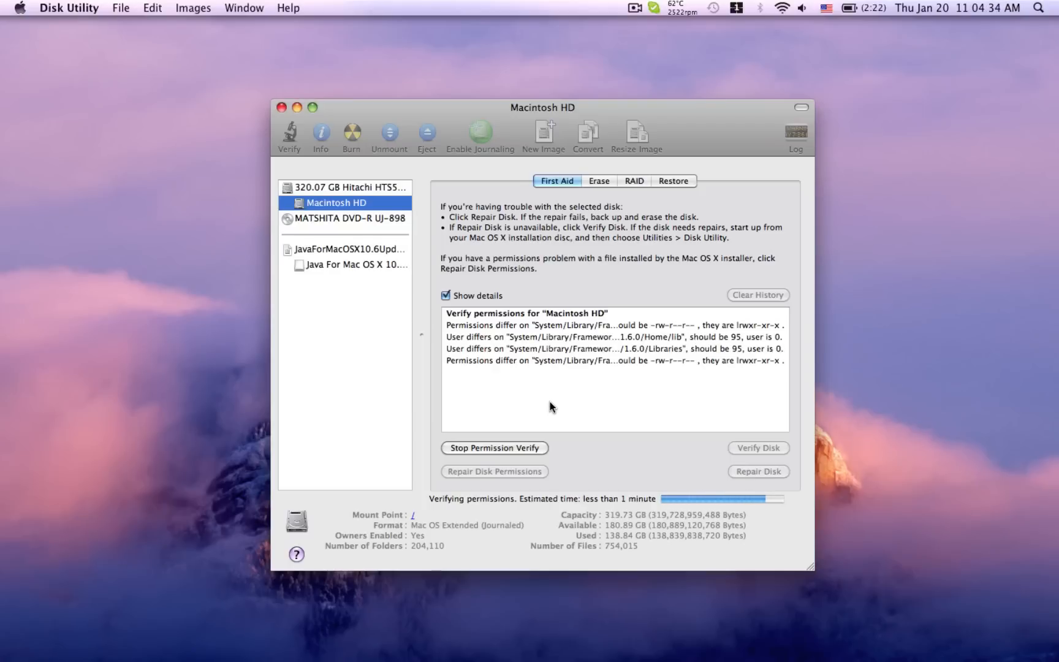
{"action": "mouse_move", "coordinate": [591, 402]}
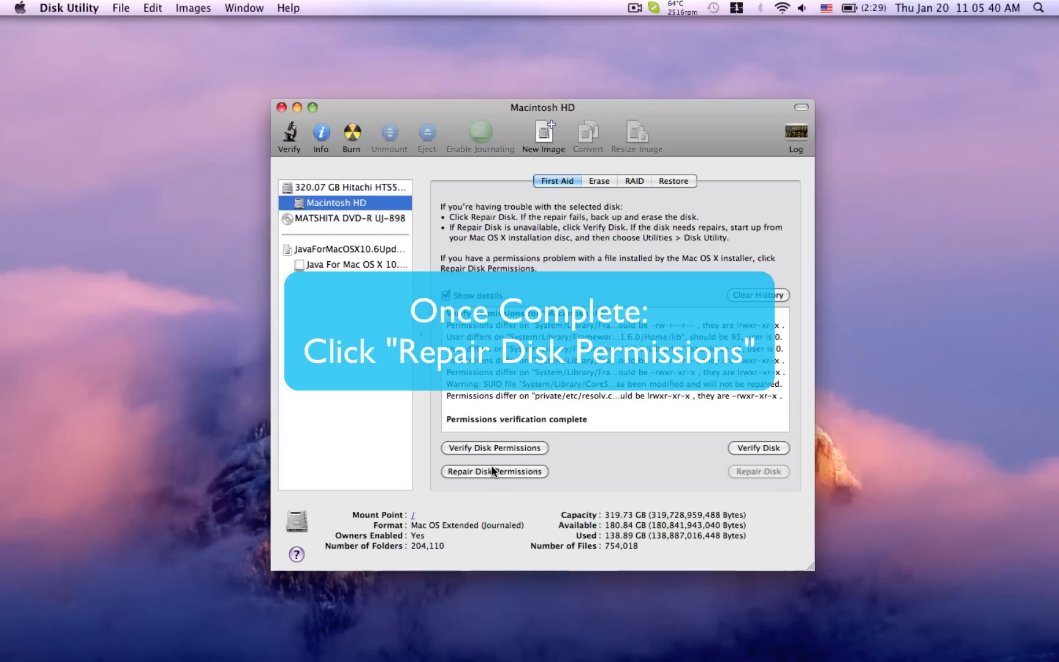
{"action": "mouse_move", "coordinate": [494, 471]}
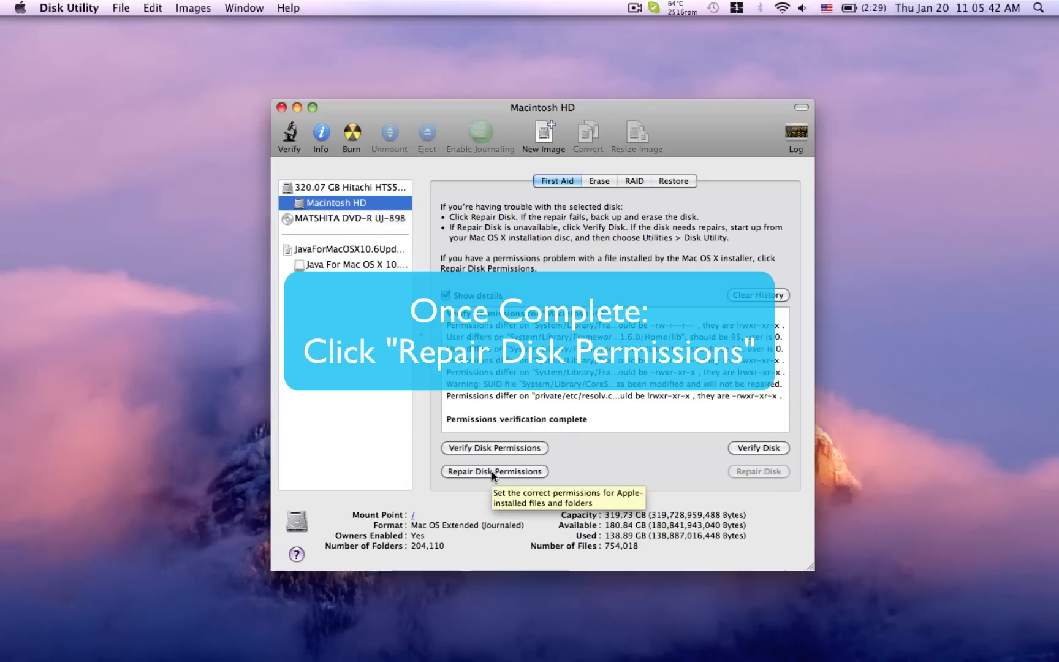
Run Repair Disk Permissions on Macintosh HD
{"action": "left_click", "coordinate": [494, 471]}
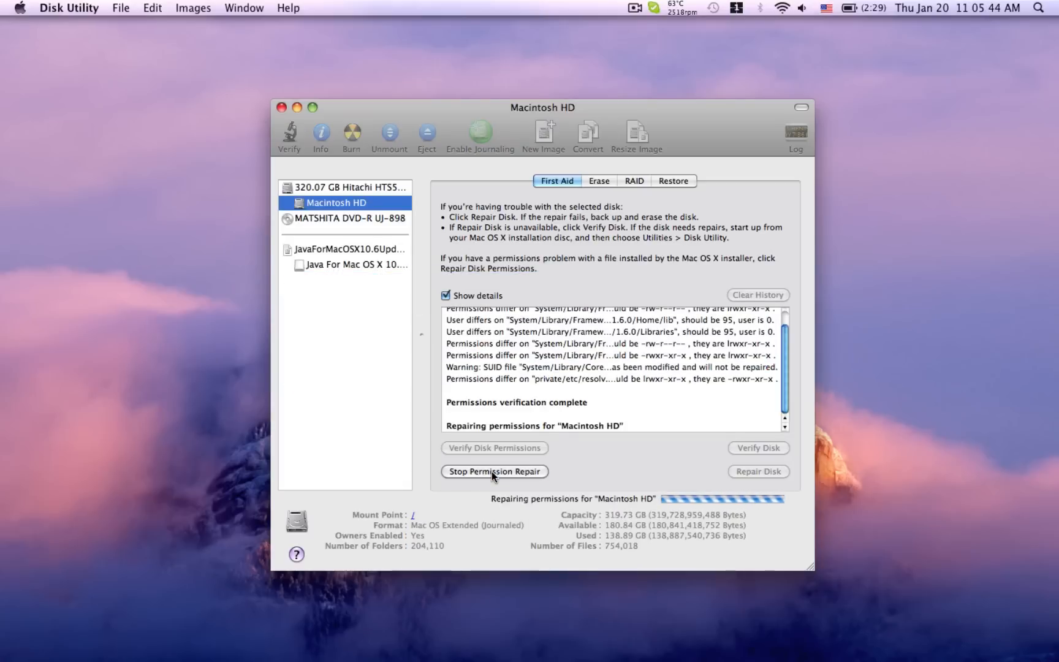